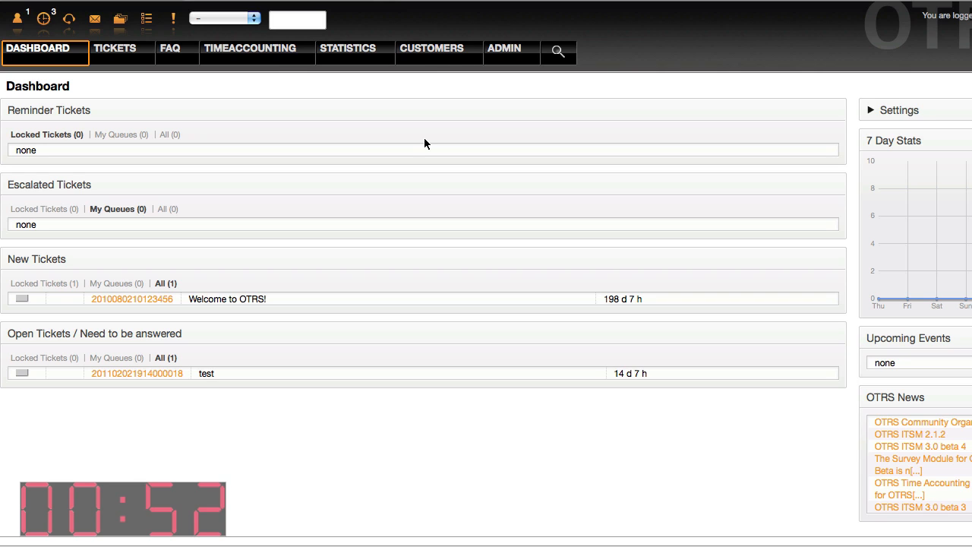
pyautogui.moveTo(470, 86)
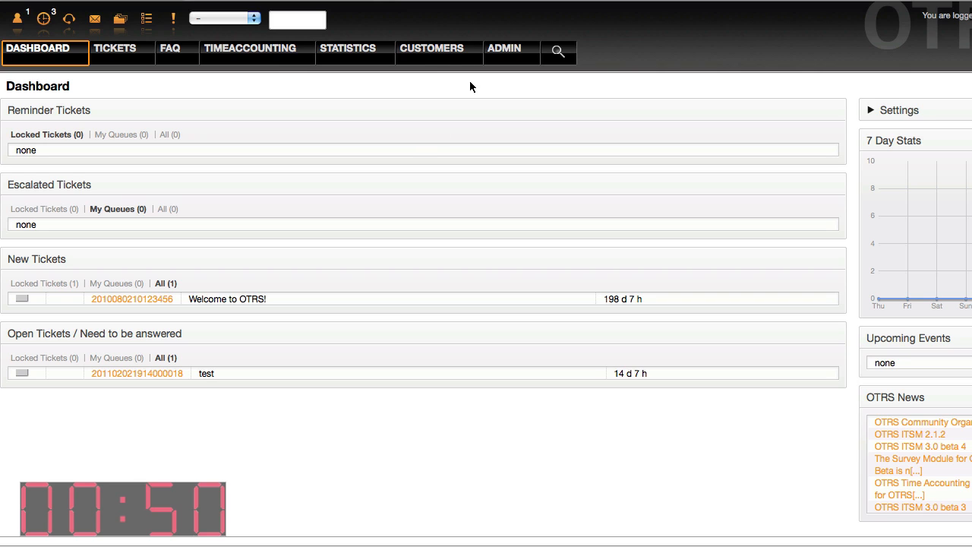
# - Switch from the dashboard to the OTRS Admin overview
pyautogui.click(503, 47)
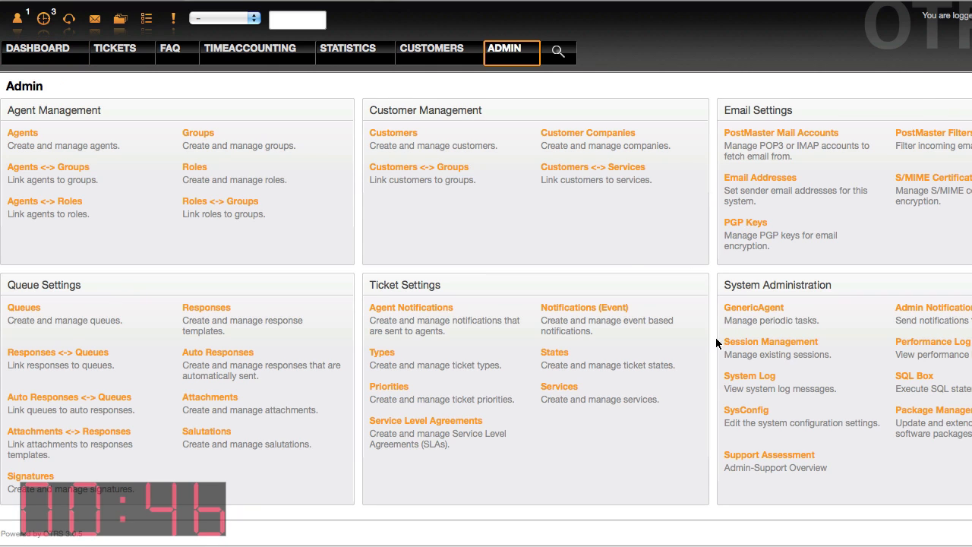
# - Search SysConfig for 'mxrecor' to find the Framework Core subgroup
pyautogui.click(746, 410)
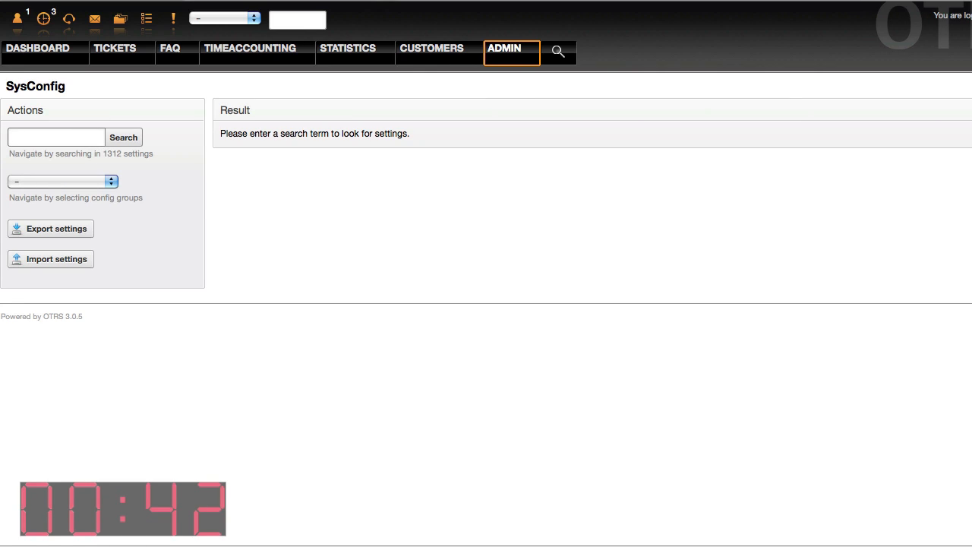
pyautogui.write('mxrecor')
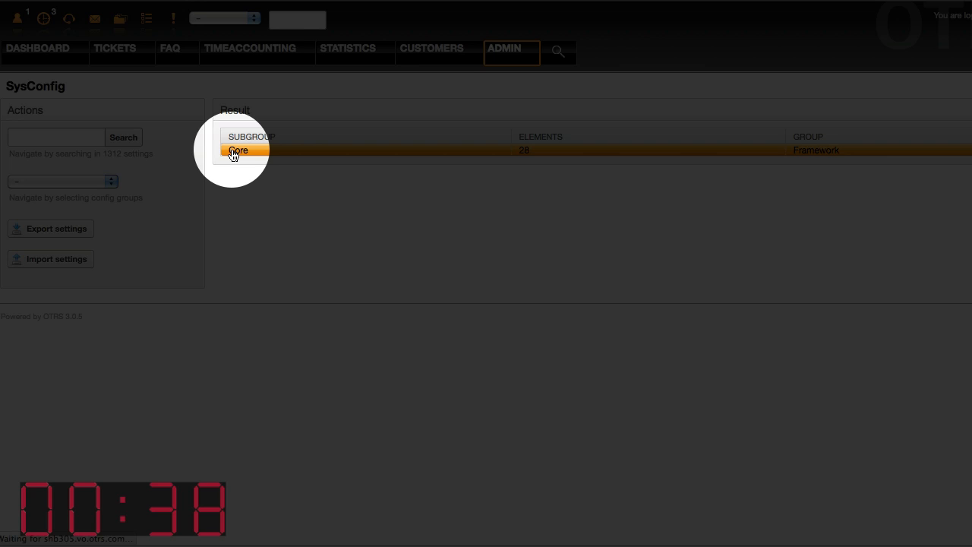
# - In the Core subgroup, set CheckMXRecord and CheckEmailAddresses to No
pyautogui.click(240, 150)
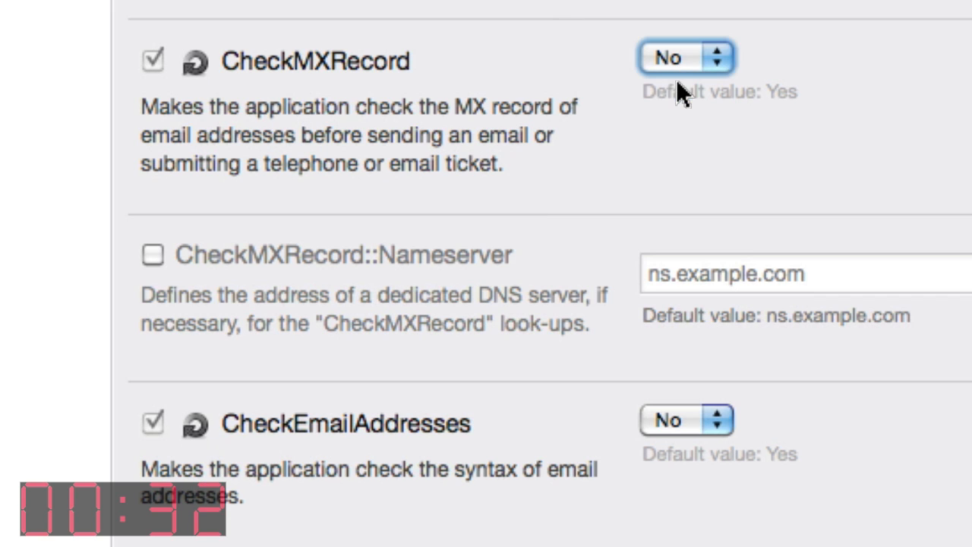
pyautogui.click(684, 419)
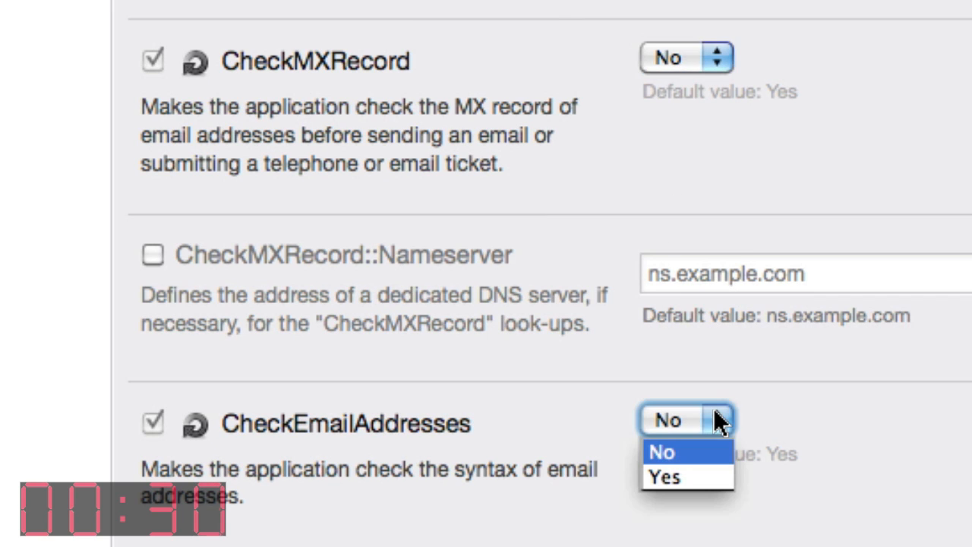
pyautogui.click(662, 453)
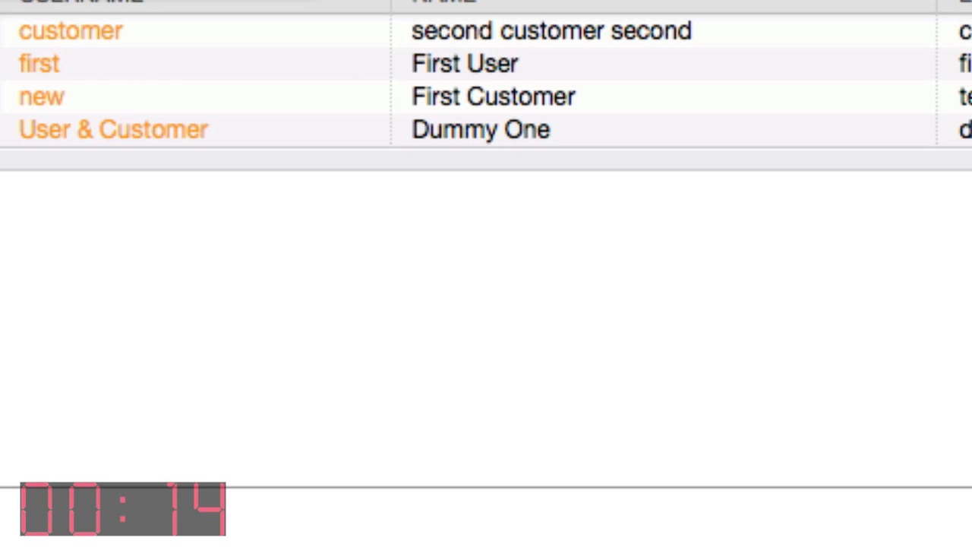
# - Create a new phone ticket for customer 'second customer second' with text 'test'
pyautogui.click(120, 43)
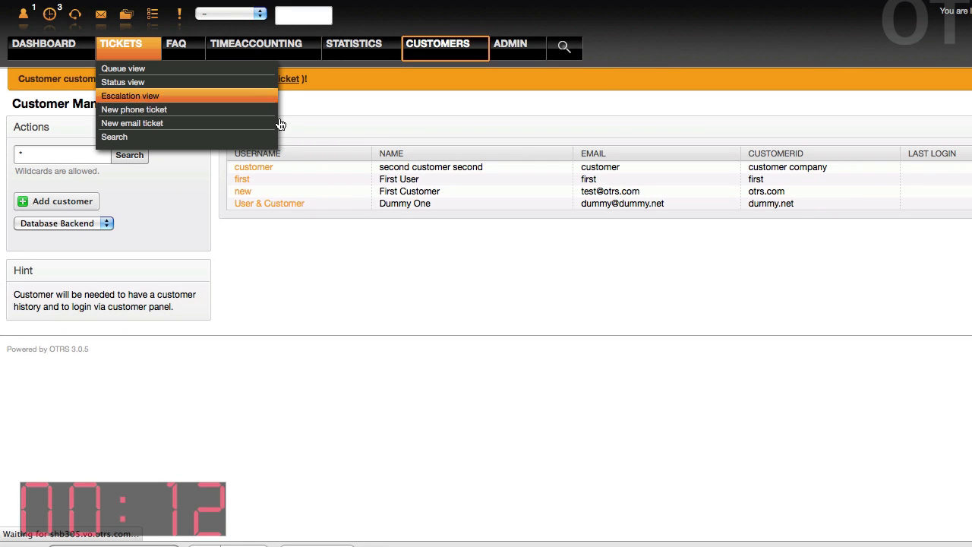
pyautogui.click(134, 110)
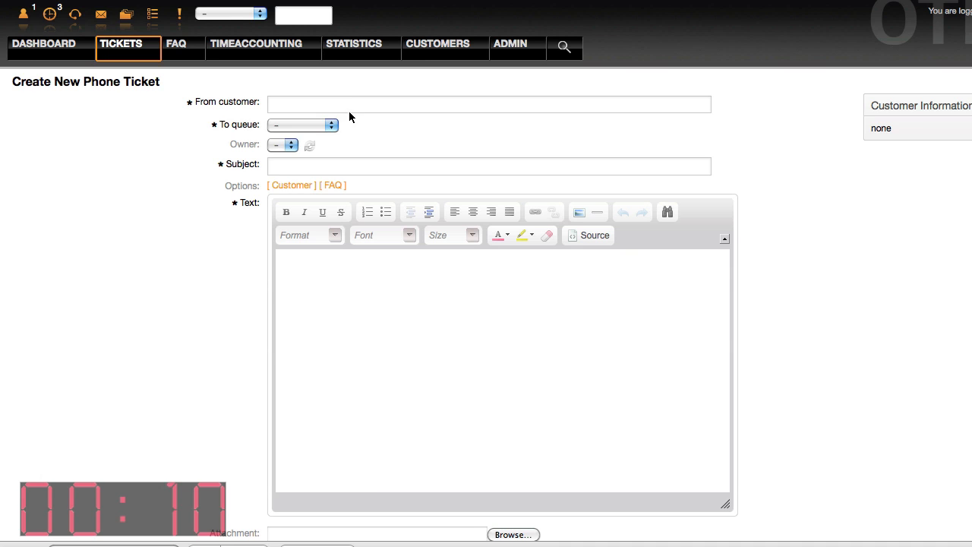
pyautogui.write('second customer second')
pyautogui.write('test')
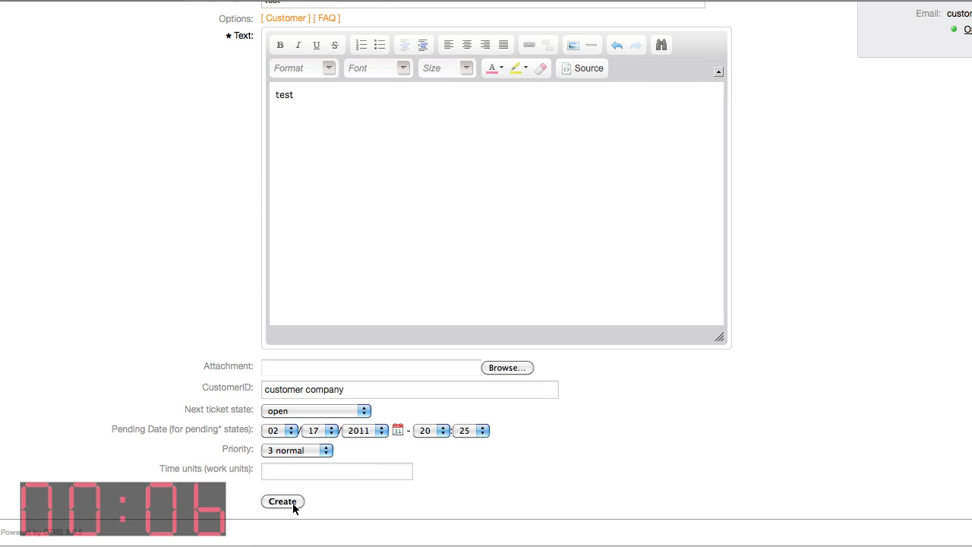
pyautogui.click(283, 501)
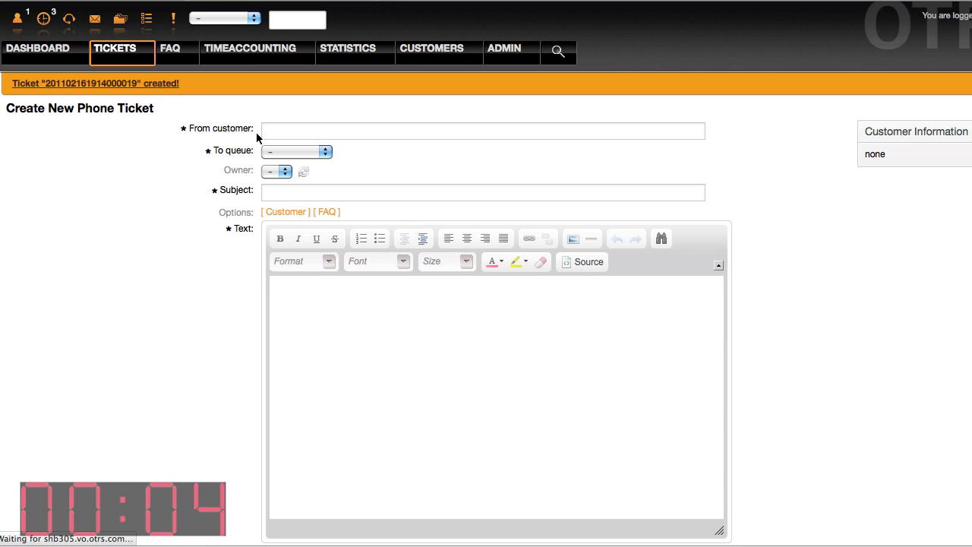